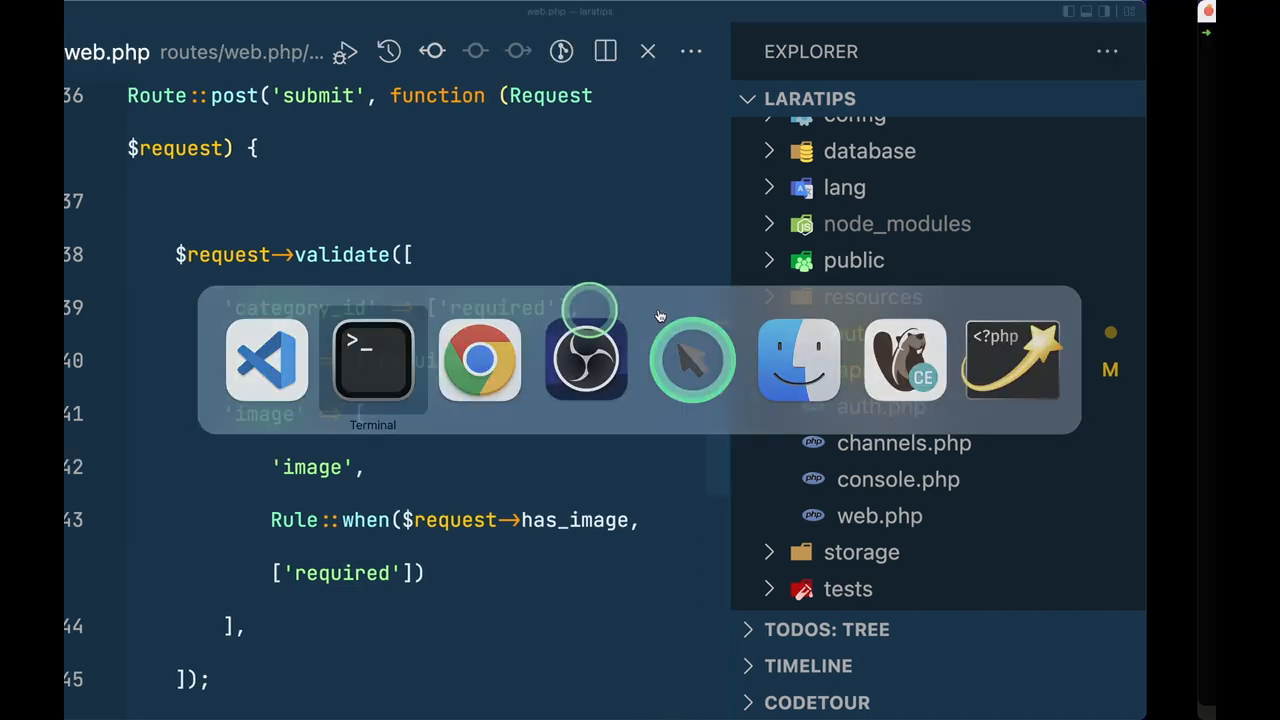
Step: Bring the Terminal window into focus for the ApacheBench test
{"action": "left_click", "coordinate": [372, 360]}
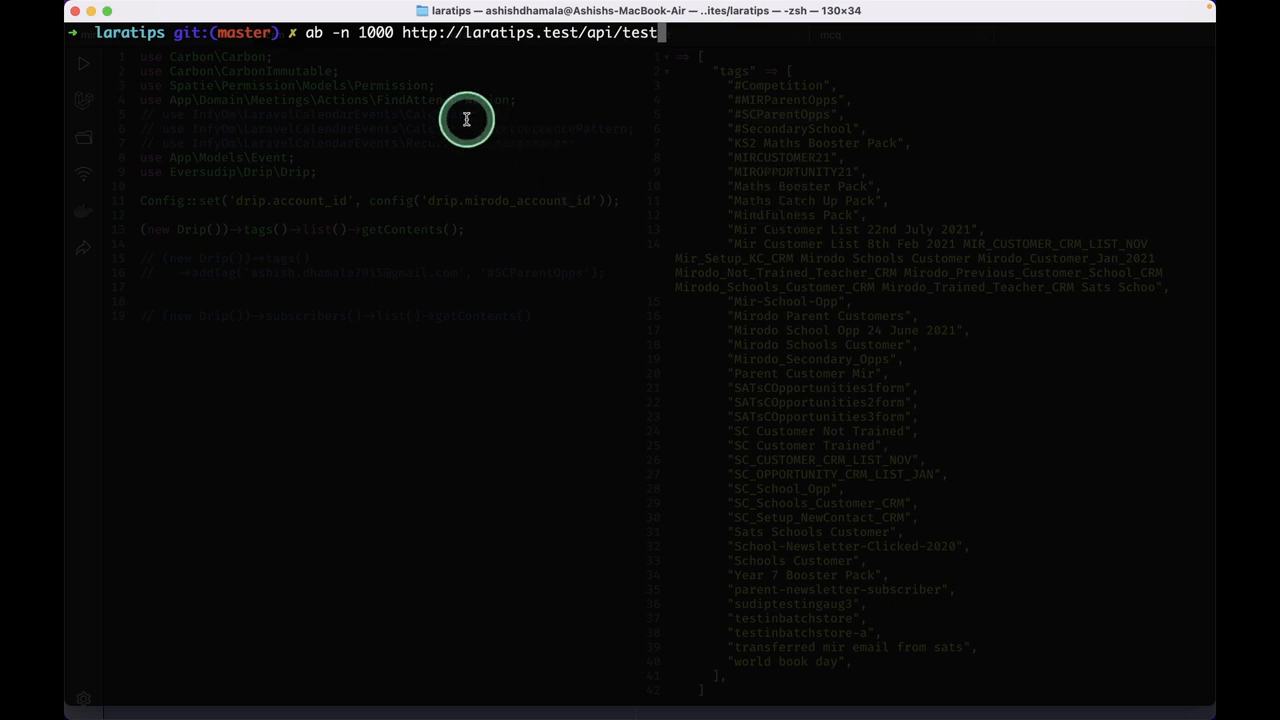
{"action": "mouse_move", "coordinate": [353, 36]}
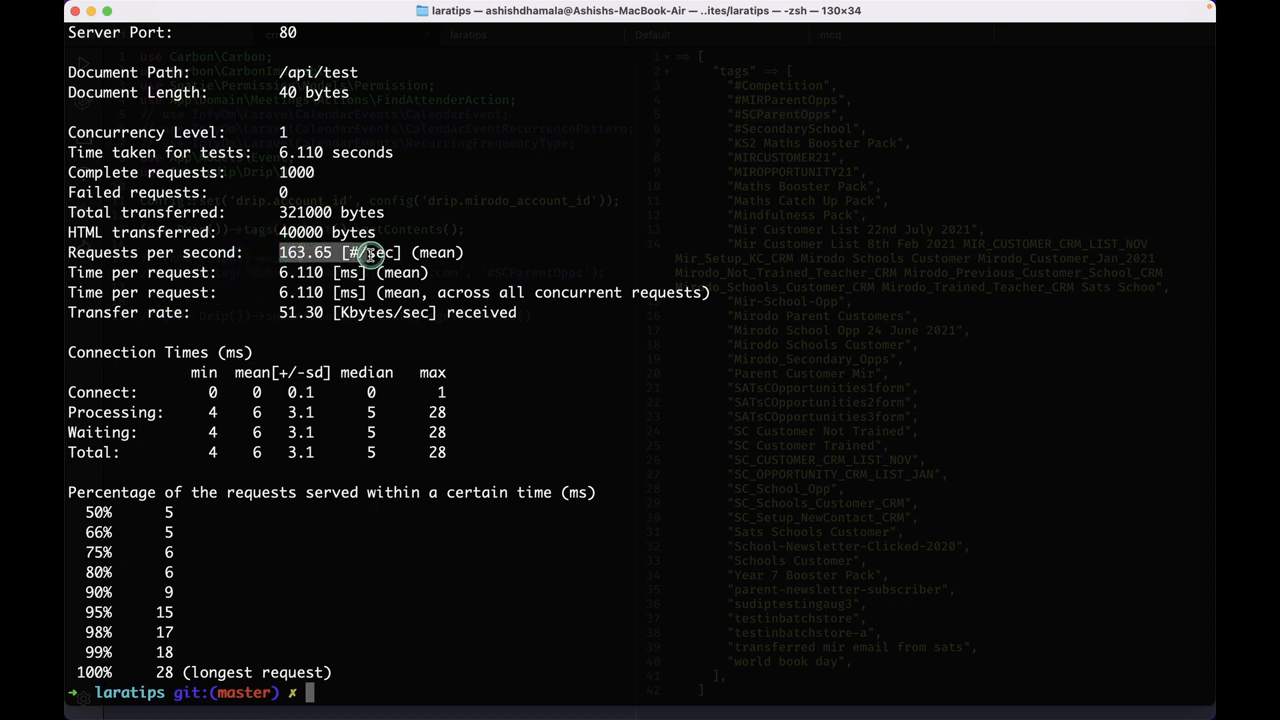
{"action": "mouse_move", "coordinate": [218, 305]}
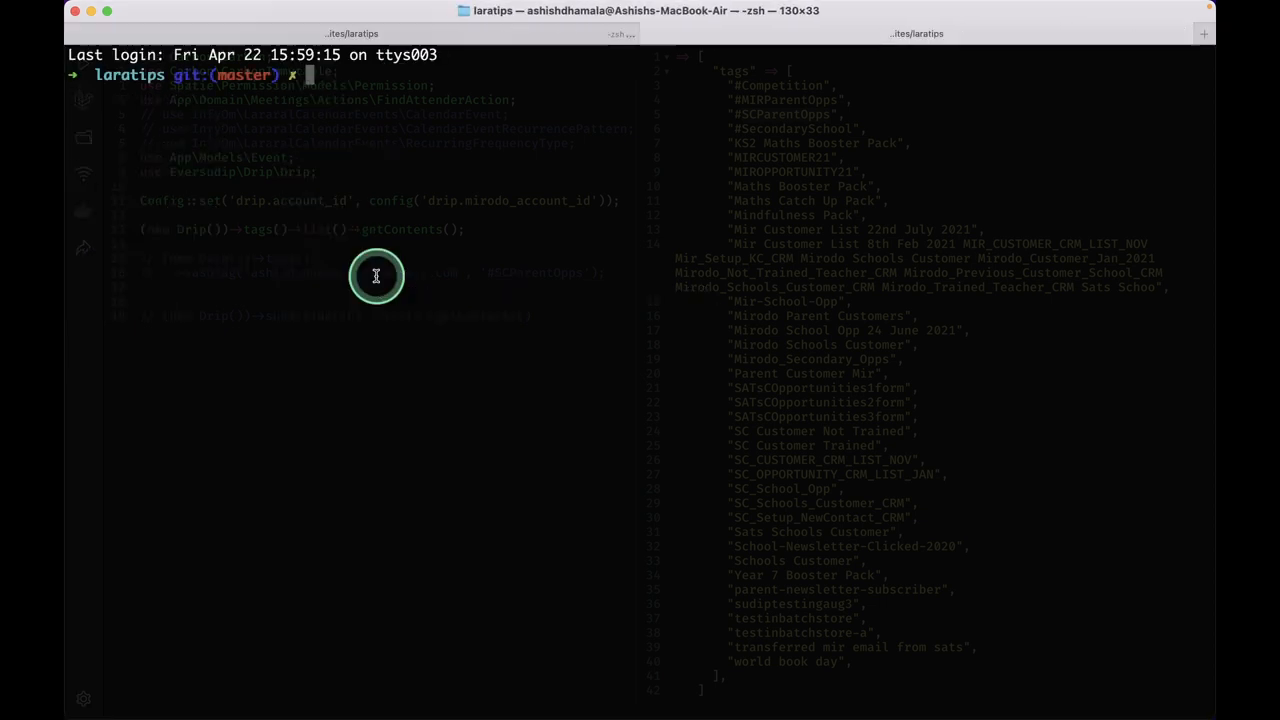
Step: Run php artisan route:cache to rebuild the route cache, then start config:cache
{"action": "type", "text": "php artisan route:cache"}
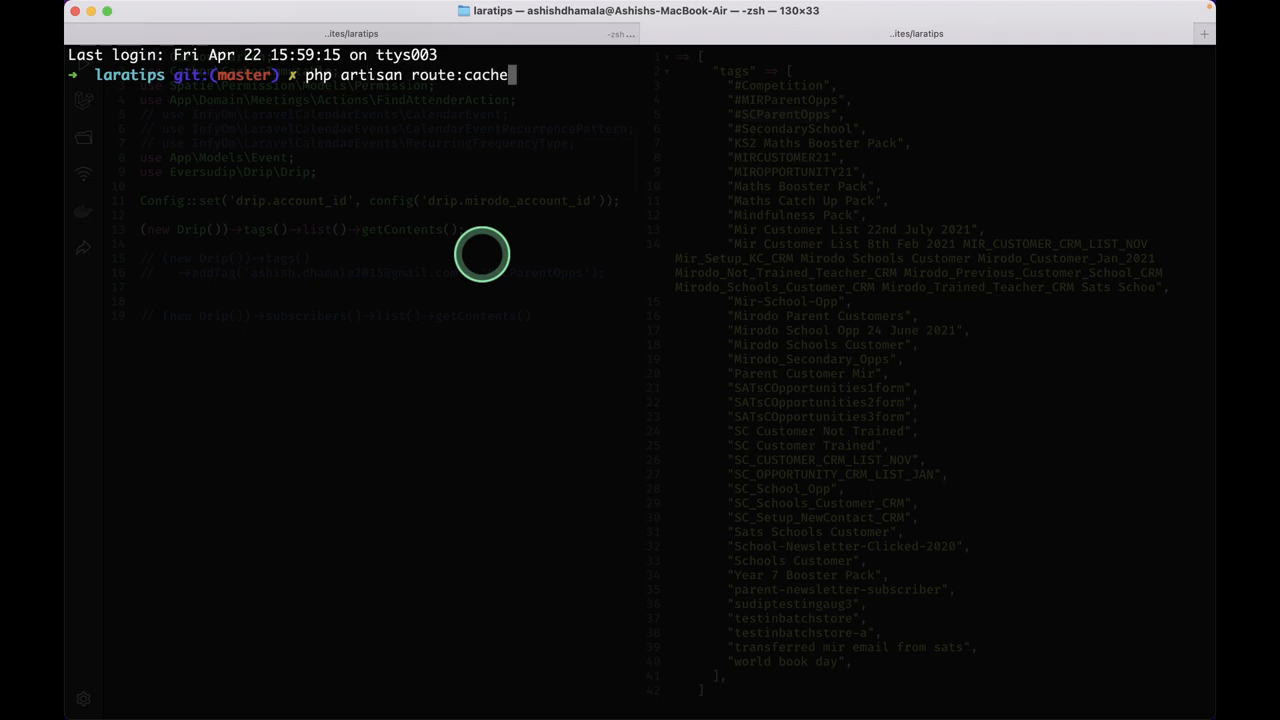
{"action": "key", "text": "Enter"}
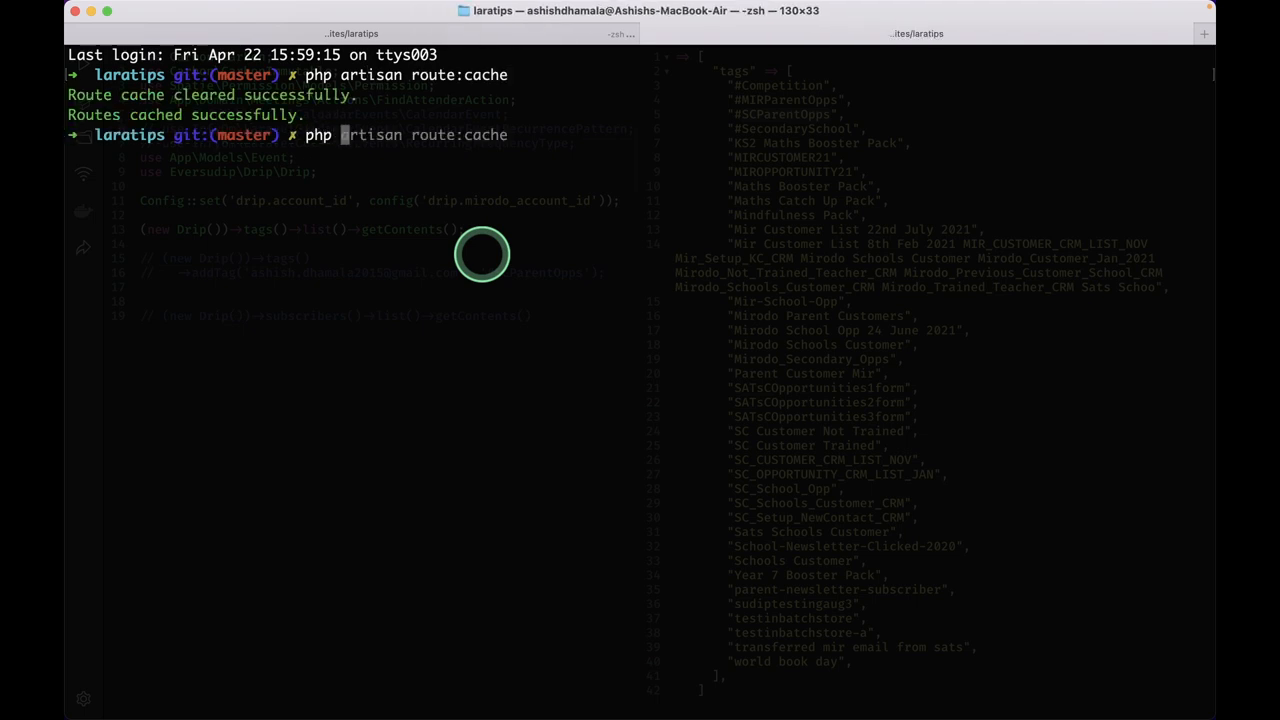
{"action": "type", "text": "config:cache"}
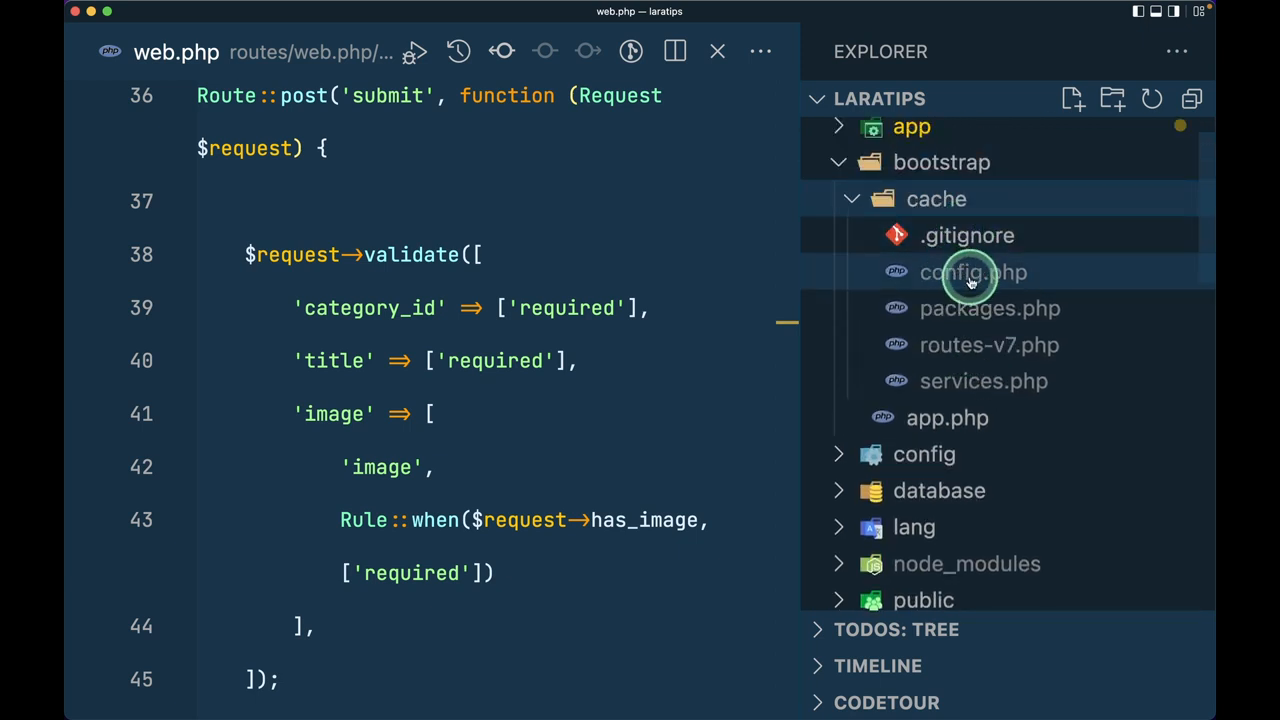
{"action": "mouse_move", "coordinate": [969, 280]}
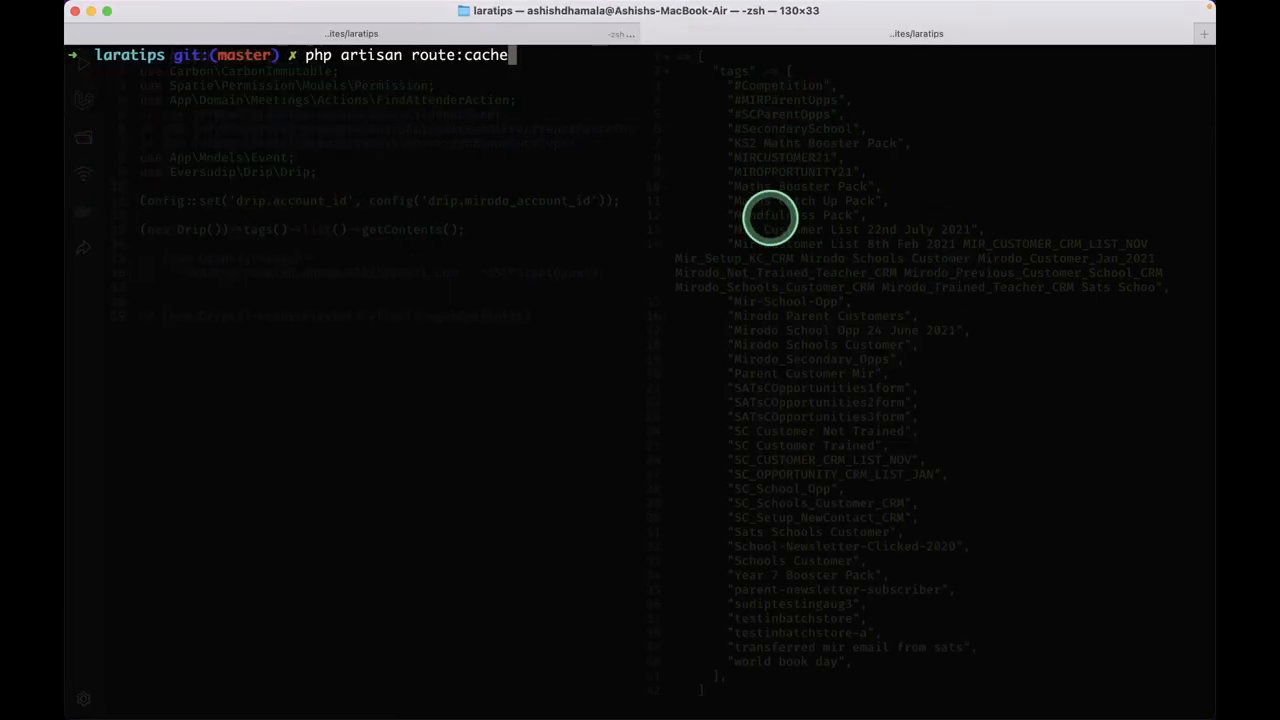
{"action": "type", "text": "ab -n 1000 http://laratips.test/api/test"}
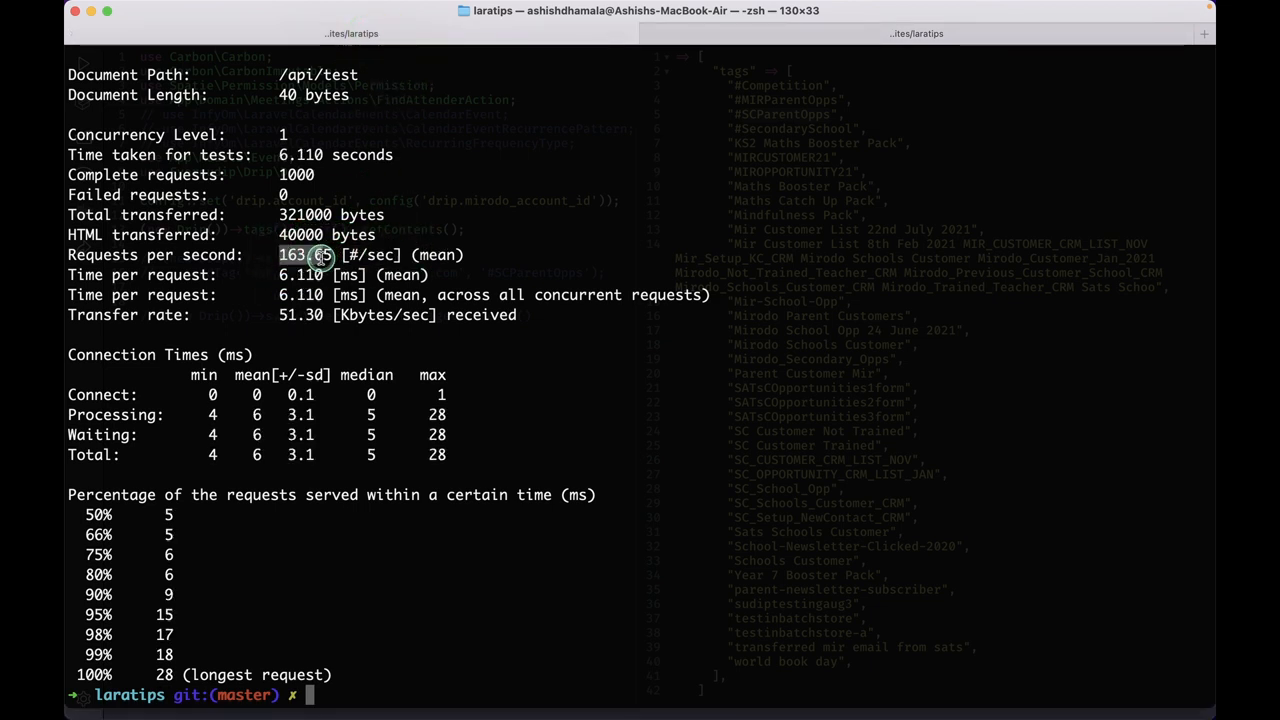
{"action": "mouse_move", "coordinate": [360, 275]}
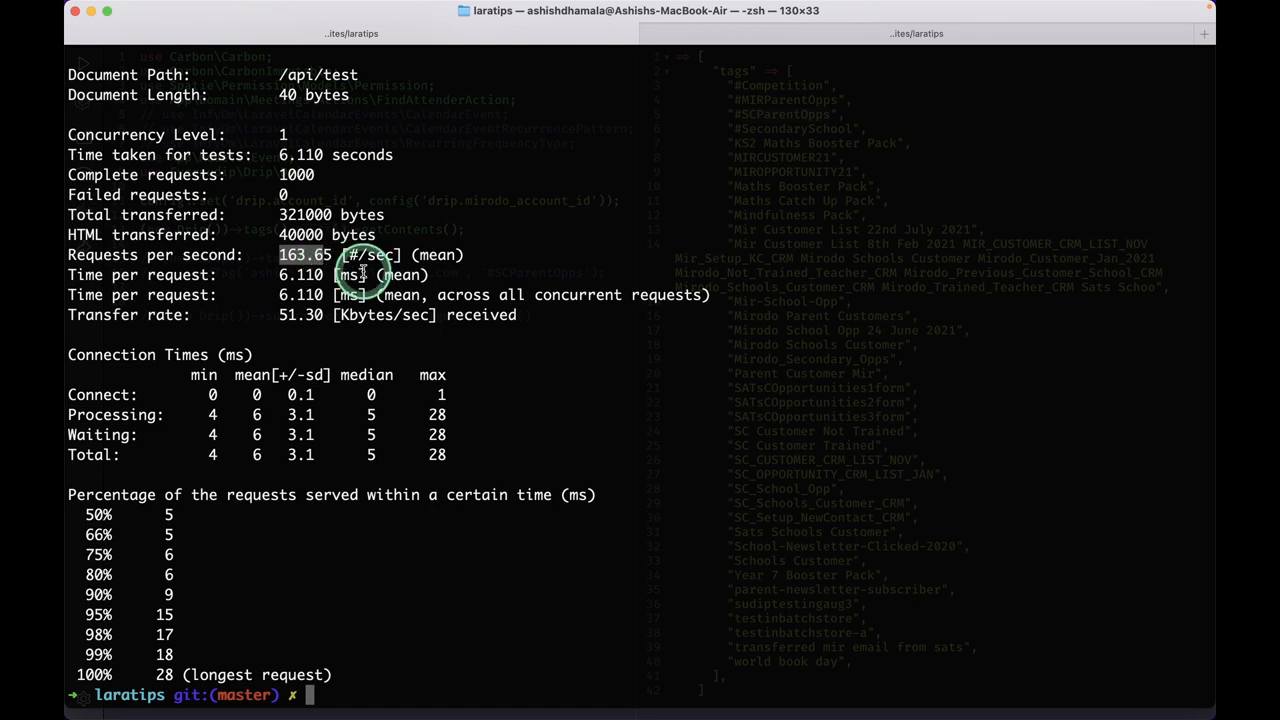
{"action": "mouse_move", "coordinate": [355, 315]}
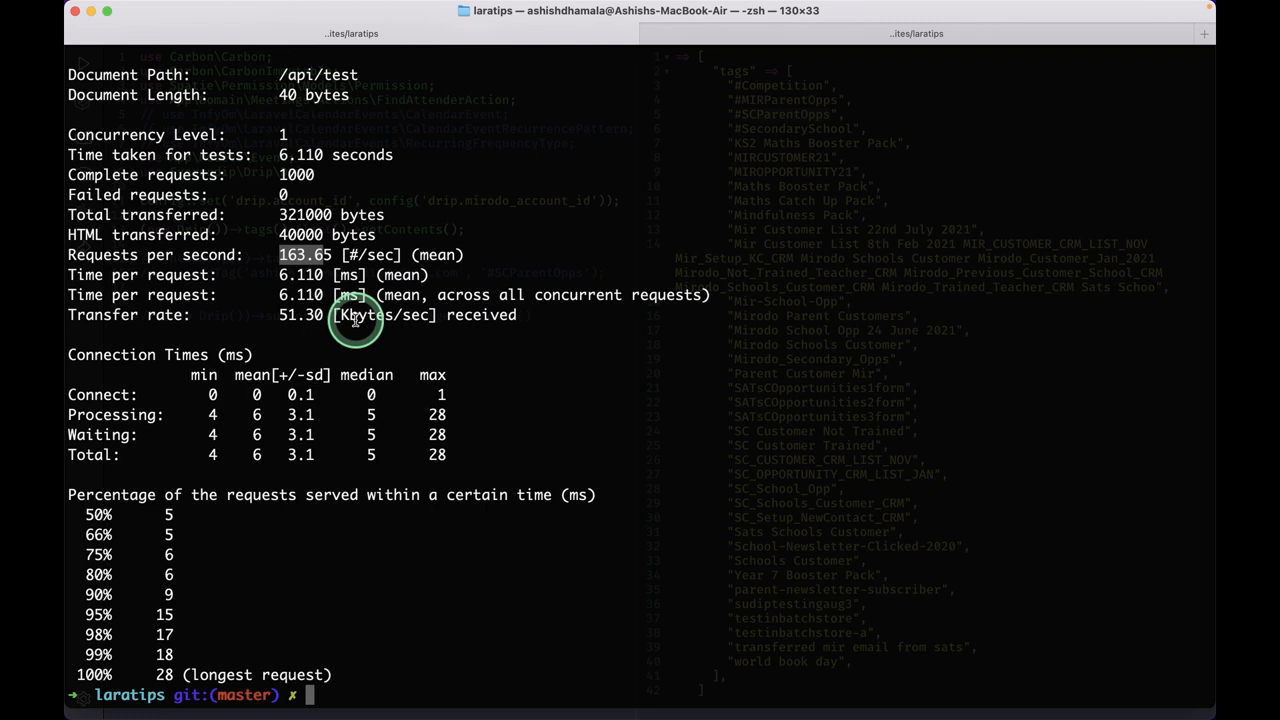
{"action": "mouse_move", "coordinate": [800, 38]}
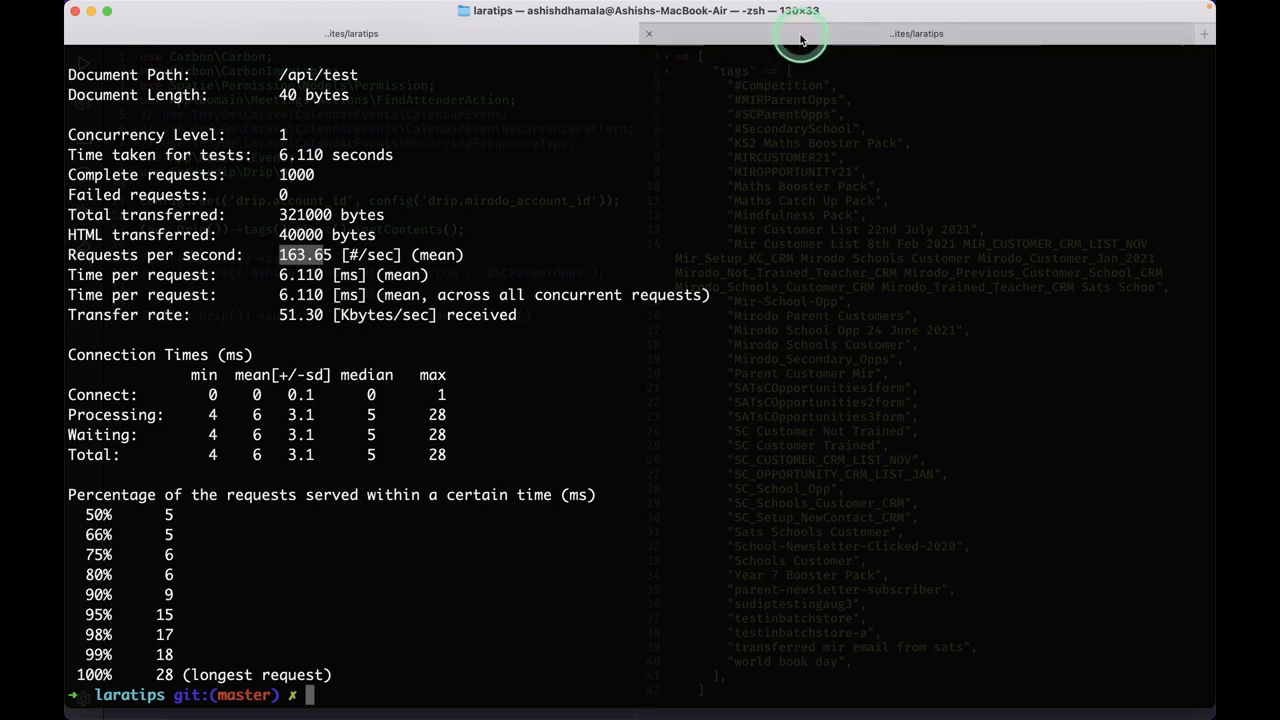